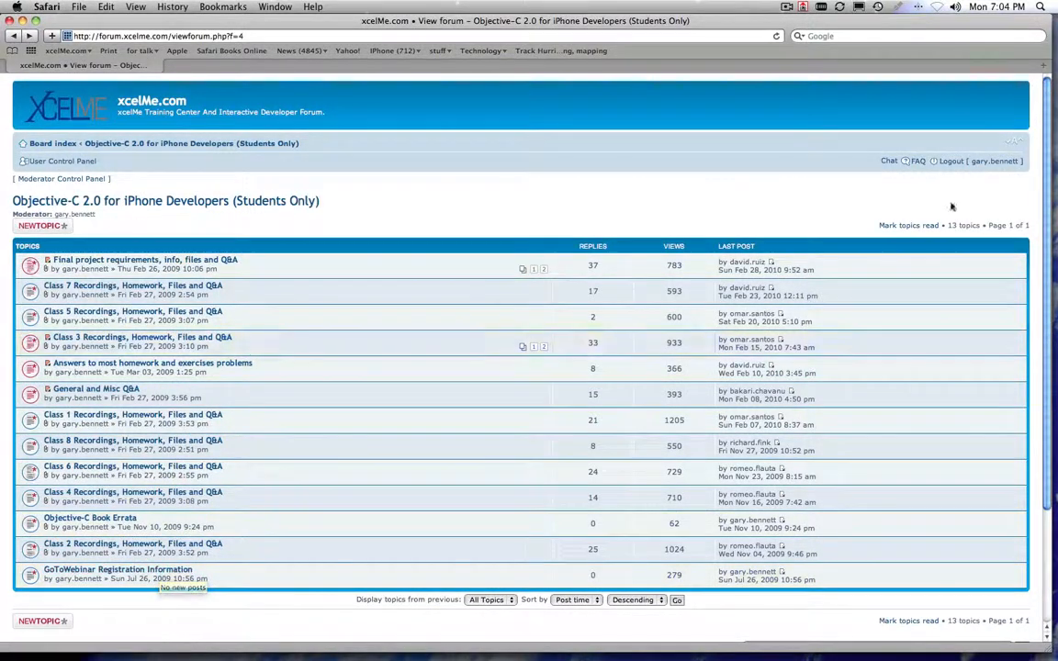
pyautogui.moveTo(886, 162)
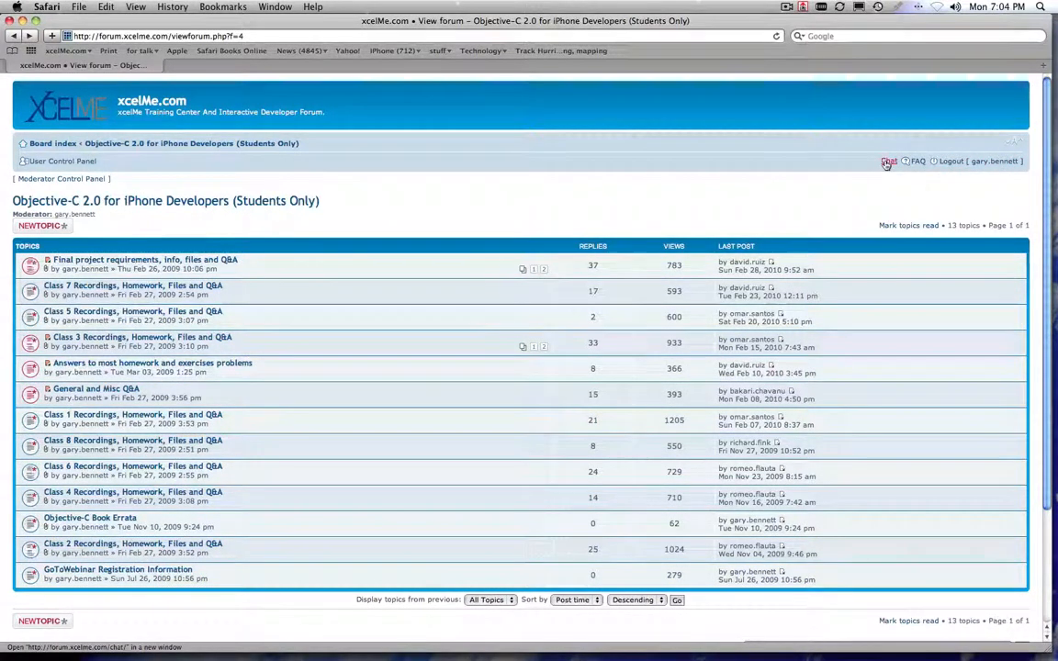
pyautogui.moveTo(886, 162)
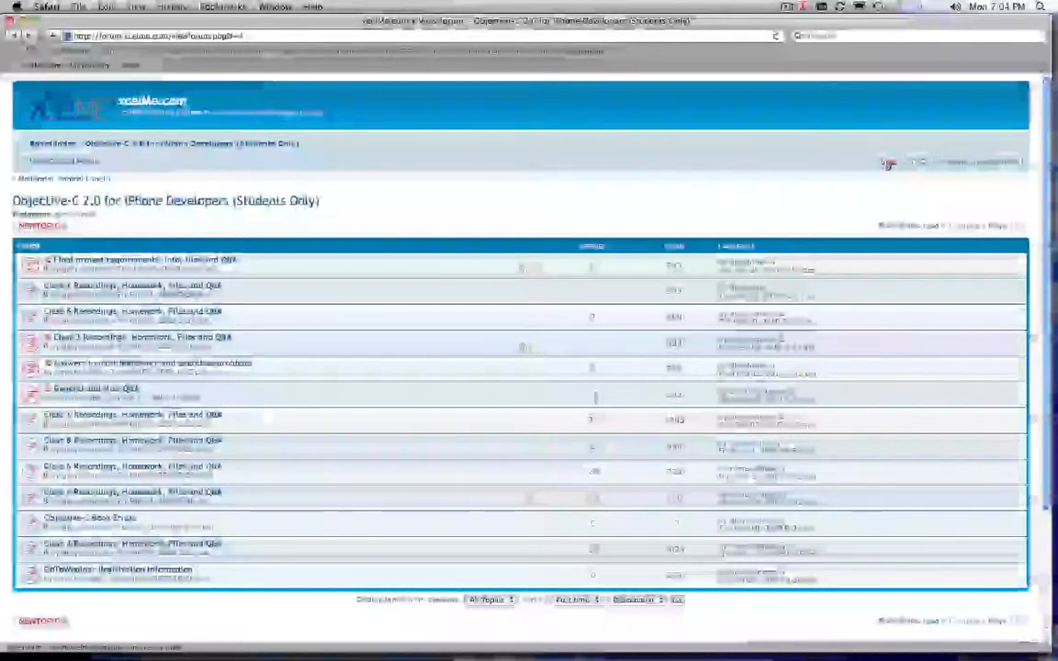
pyautogui.moveTo(602, 246)
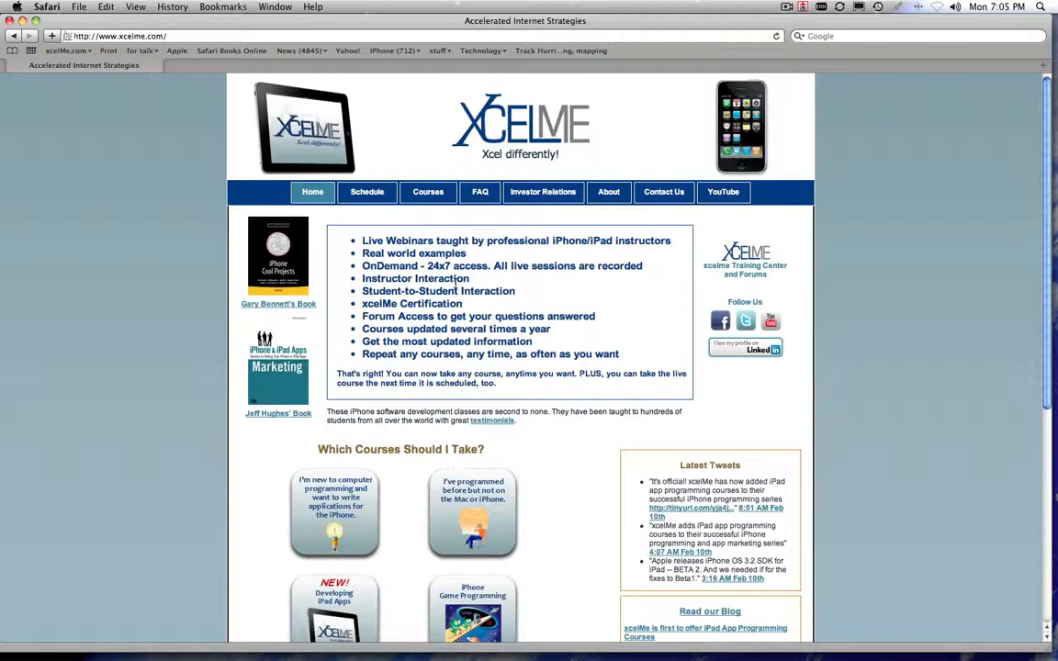
pyautogui.moveTo(463, 304)
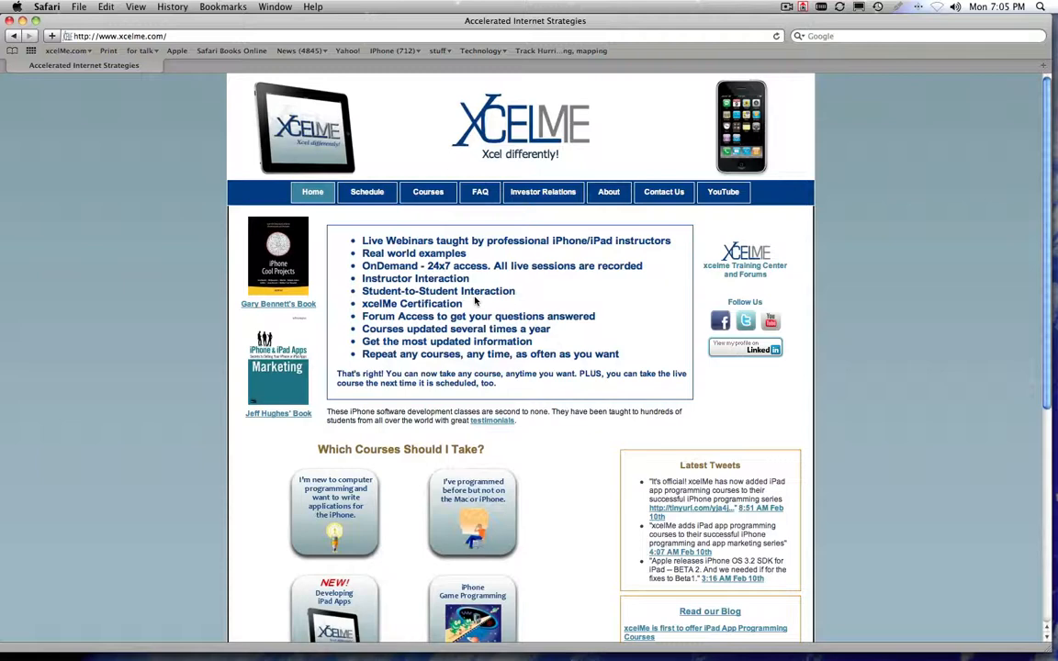
pyautogui.moveTo(668, 283)
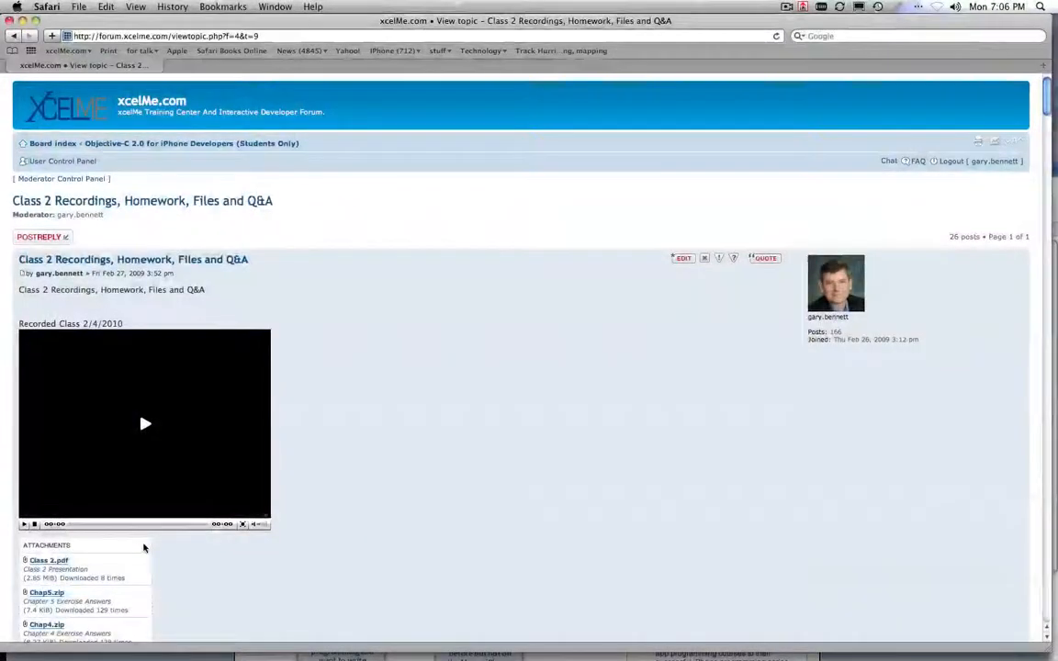
pyautogui.moveTo(77, 592)
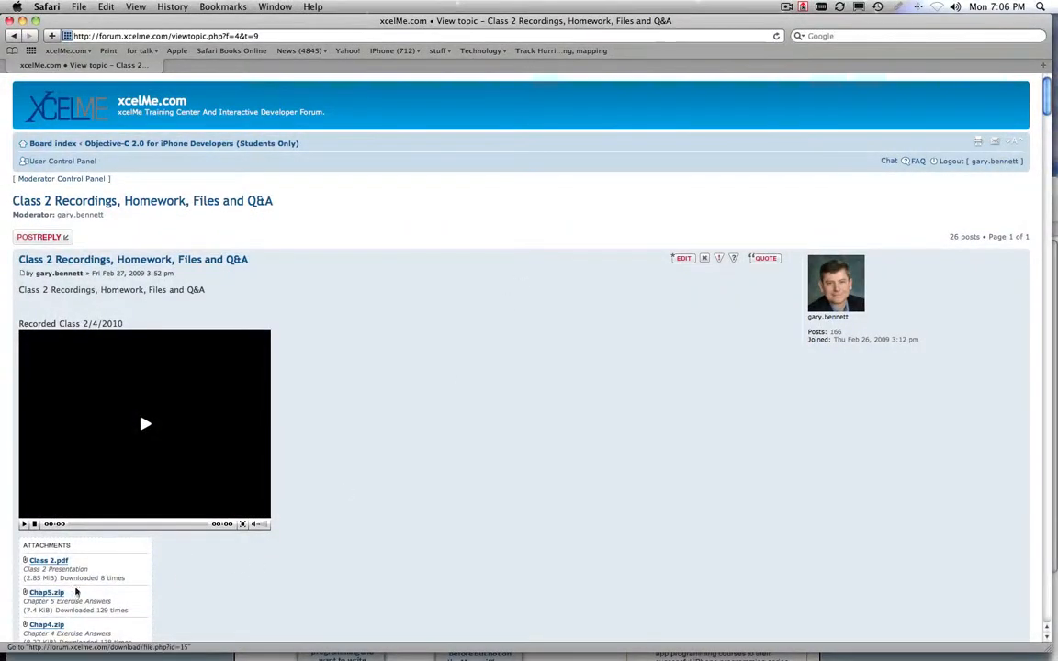
# Open the Class 2.pdf attachment from the Class 2 Recordings topic
pyautogui.click(144, 424)
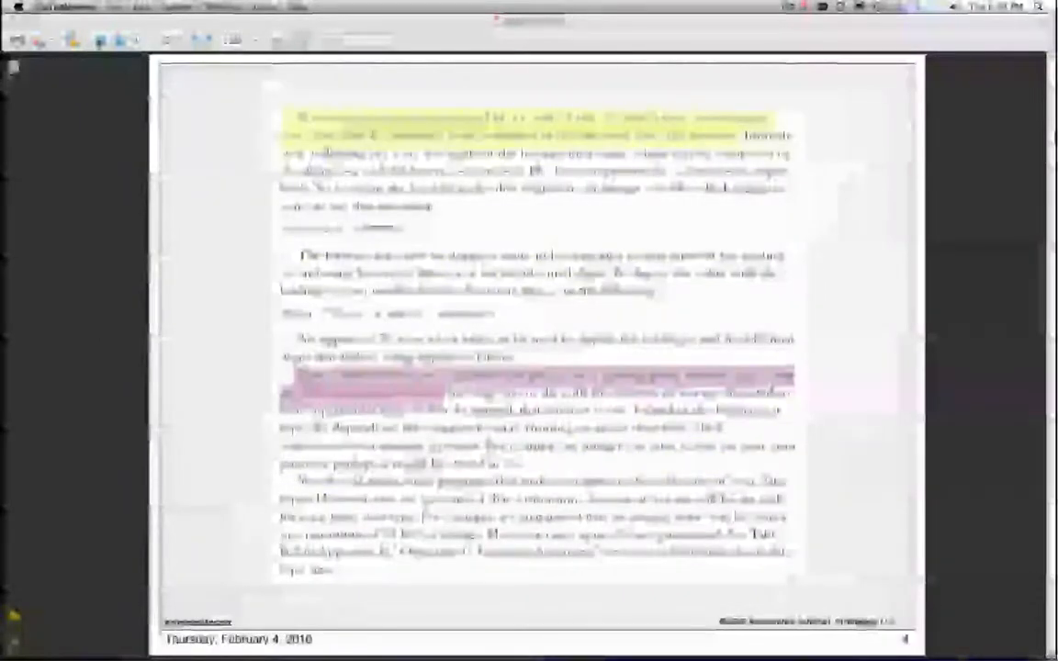
# Page the Class 2 slides forward to the Data Types and Constants section and Basic Data Types table
pyautogui.scroll(-3)
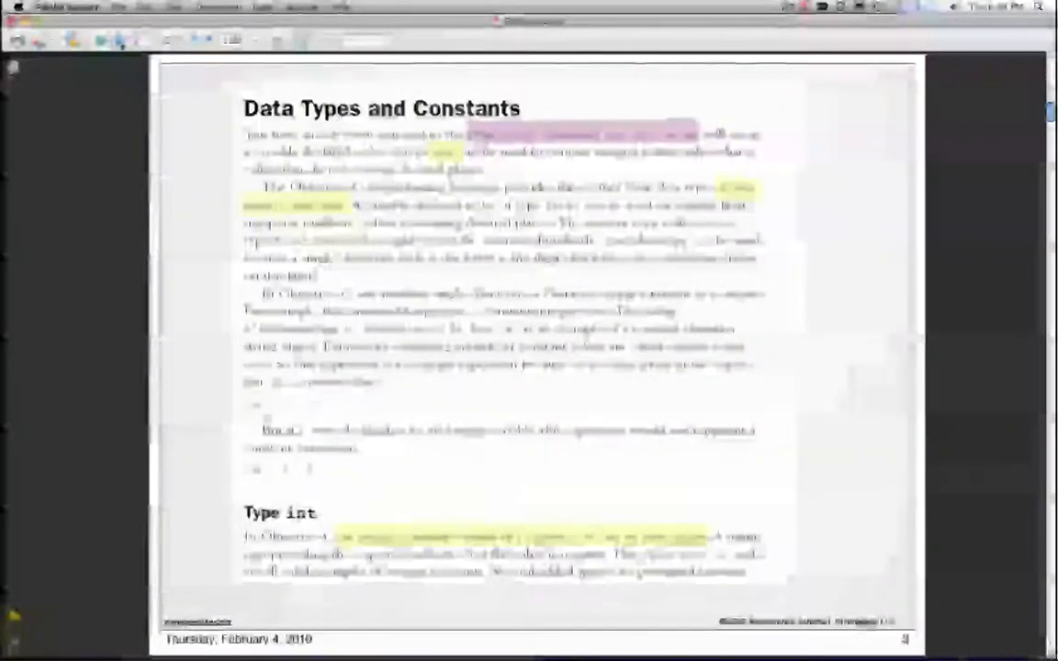
pyautogui.scroll(-3)
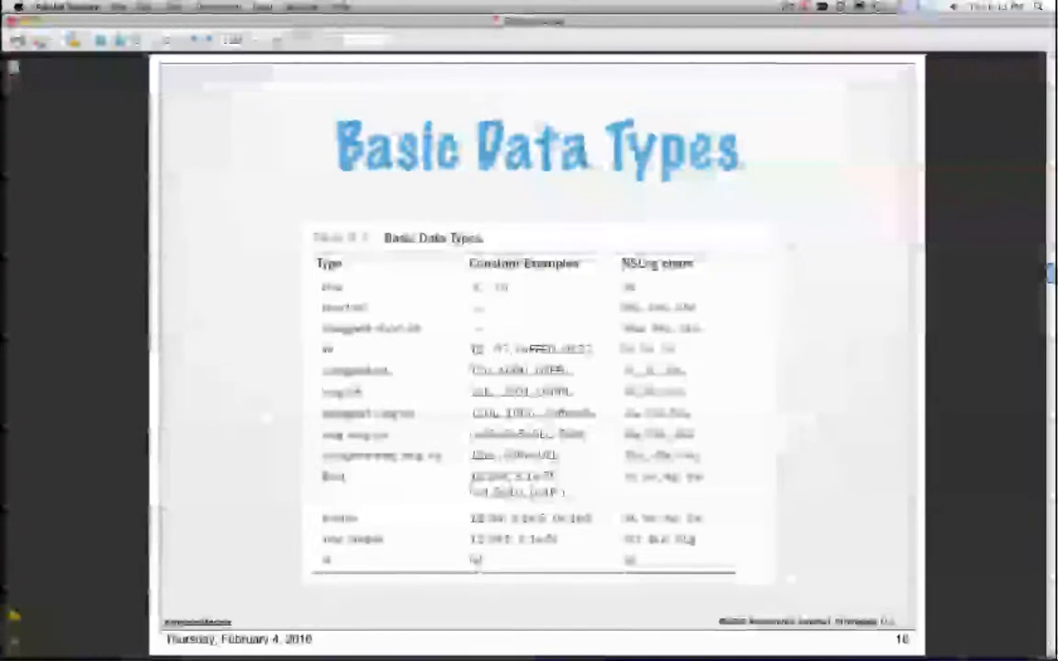
pyautogui.moveTo(265, 379)
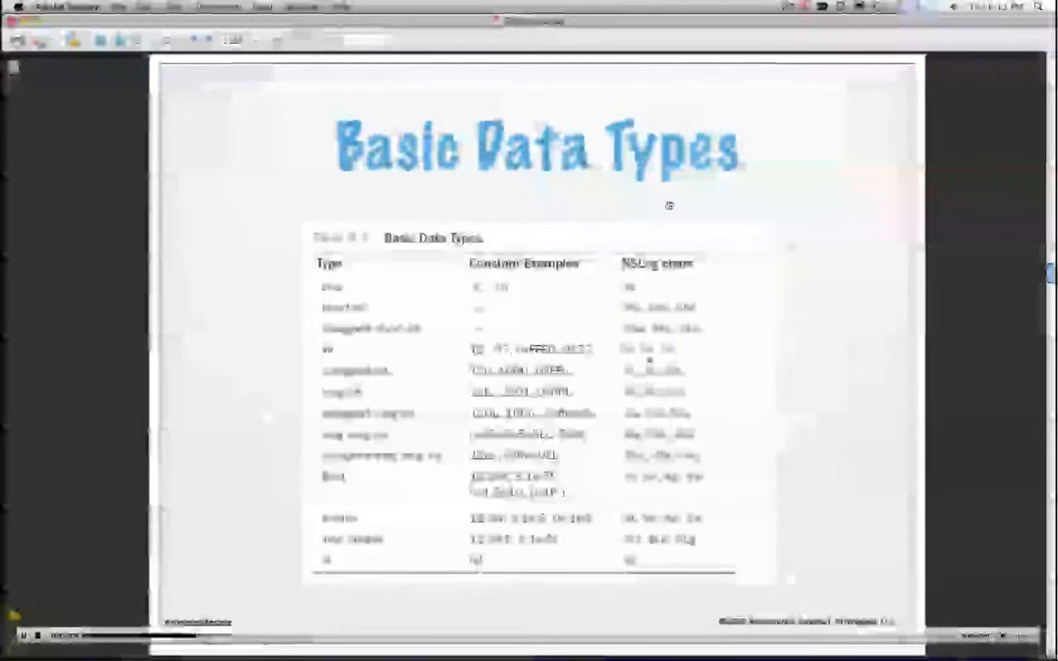
pyautogui.moveTo(382, 488)
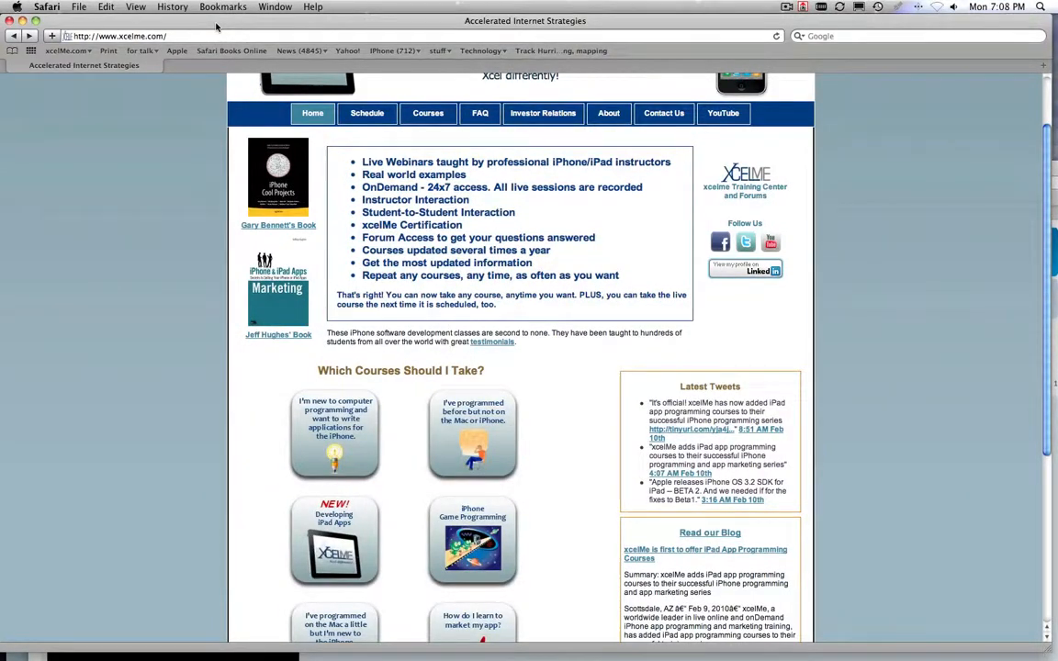
pyautogui.moveTo(592, 356)
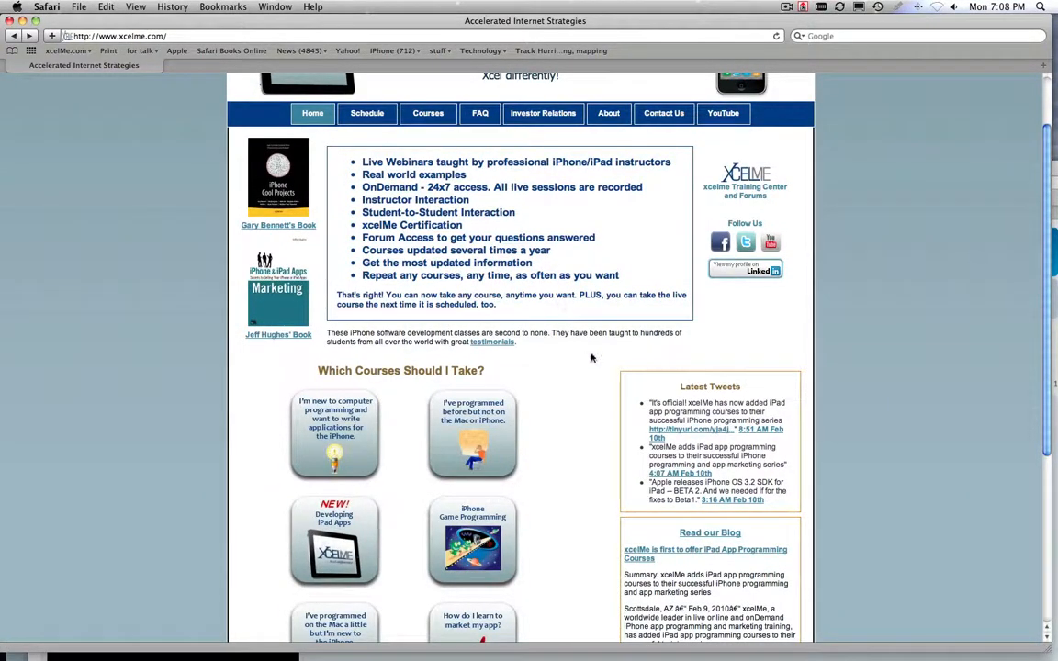
# Scroll the homepage down toward the Follow Us LinkedIn badge and course choices
pyautogui.scroll(-3)
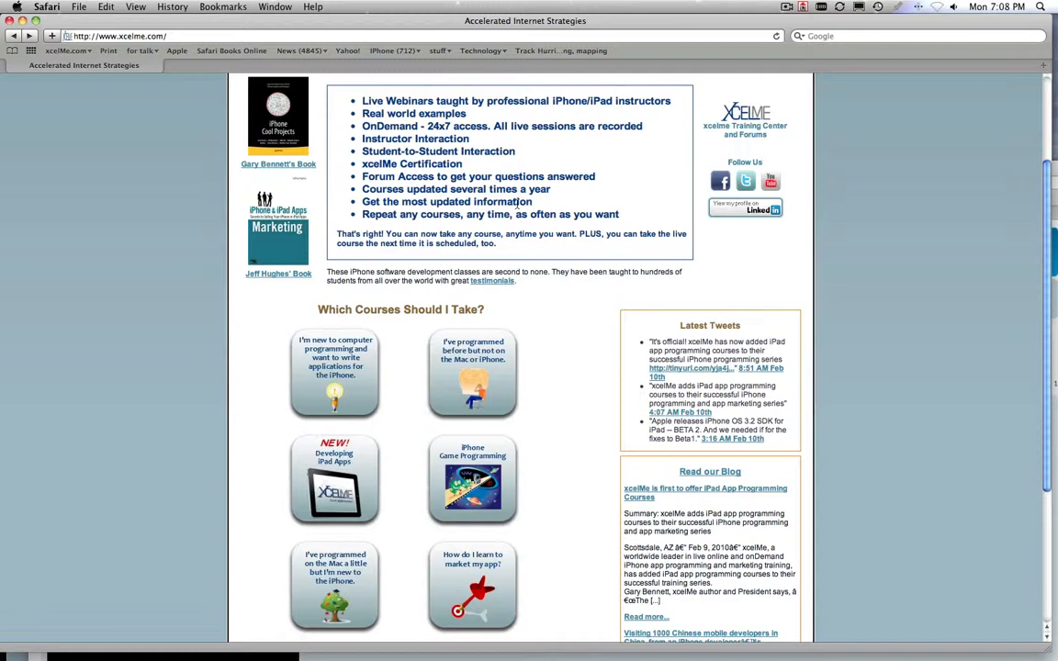
pyautogui.moveTo(727, 90)
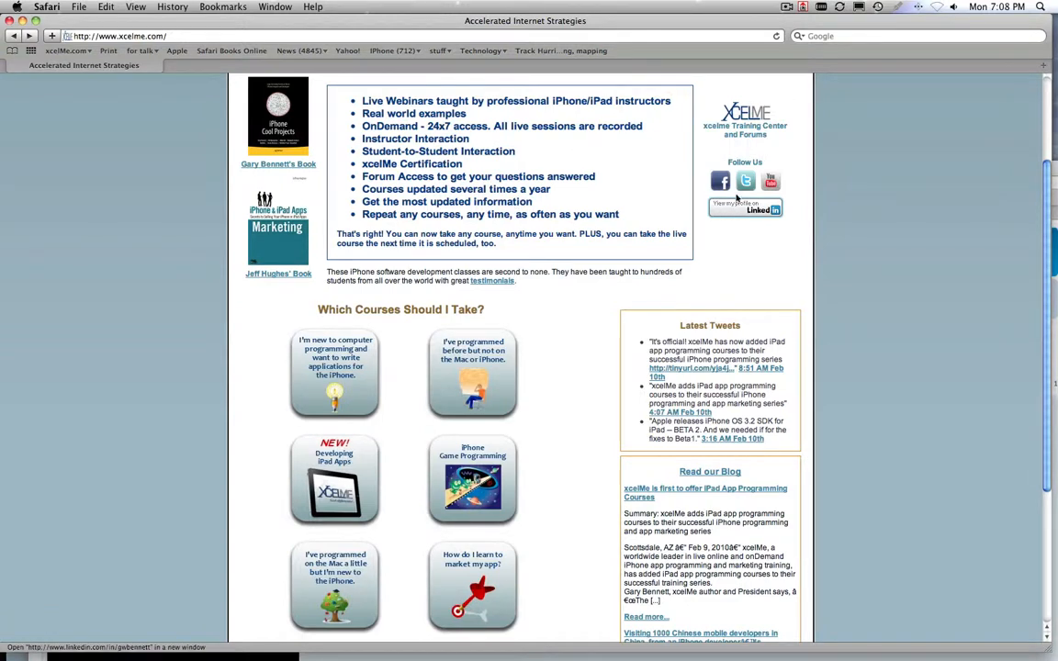
pyautogui.moveTo(776, 276)
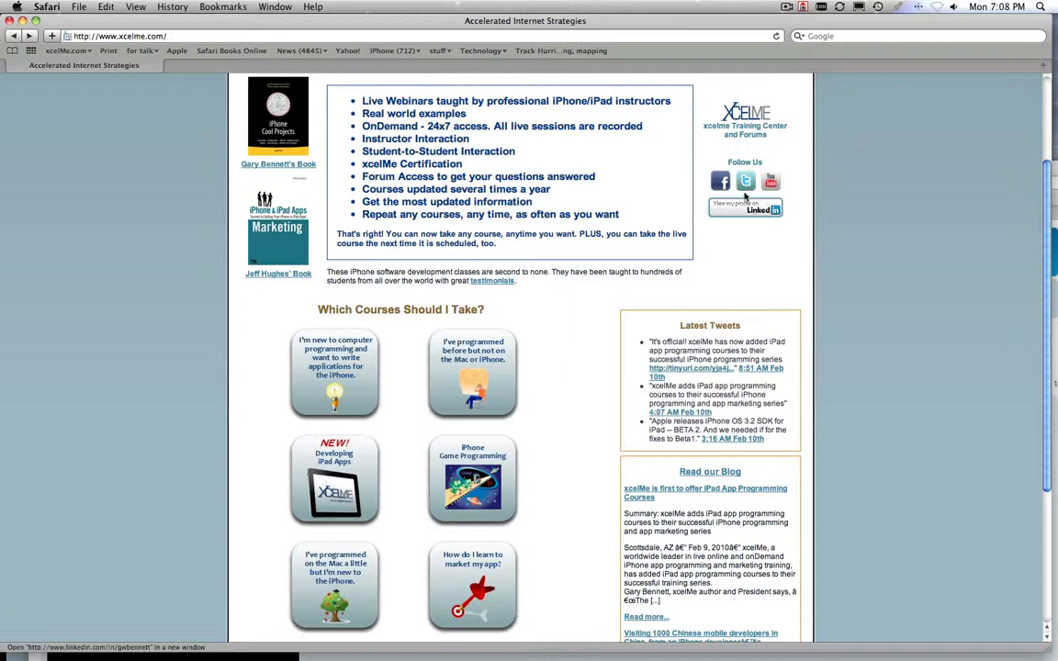
pyautogui.moveTo(746, 183)
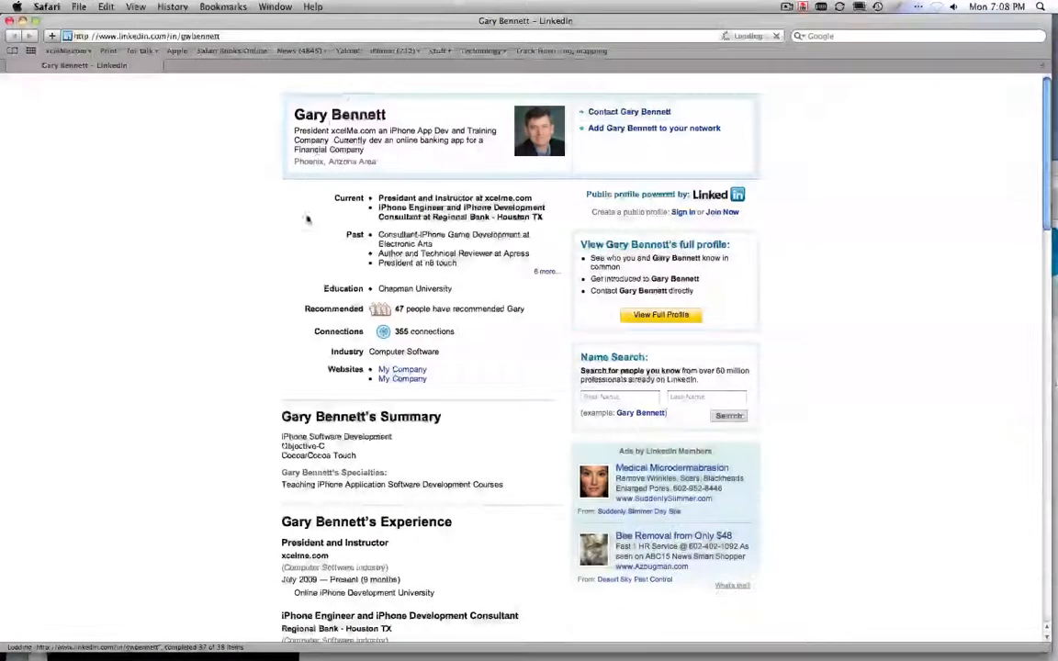
# Scroll through the instructor's LinkedIn experience and back up before leaving the profile
pyautogui.scroll(-3)
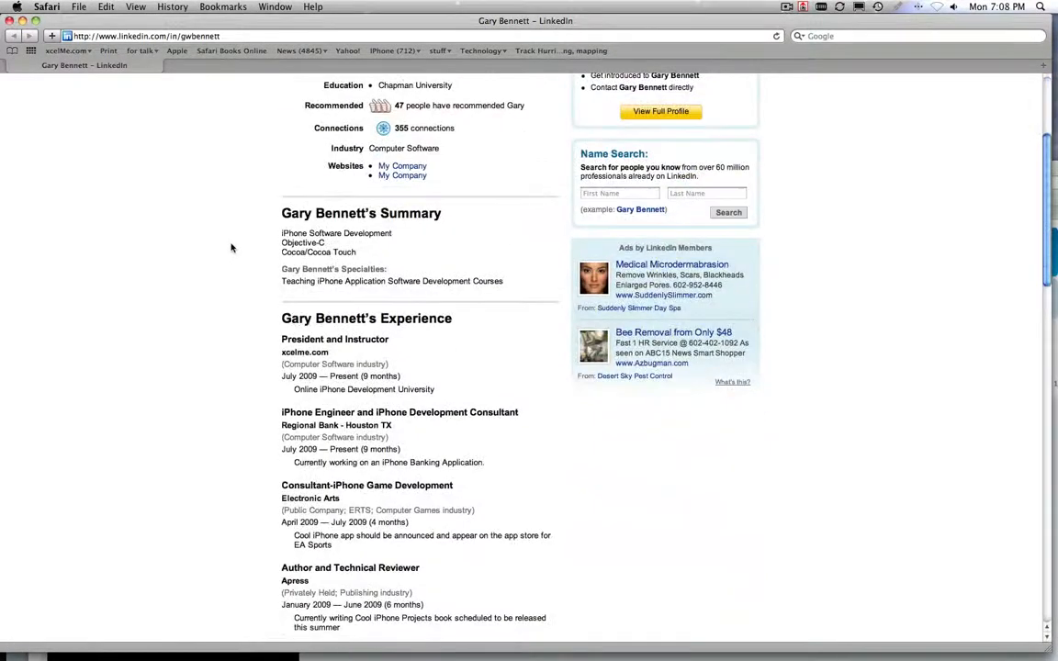
pyautogui.scroll(3)
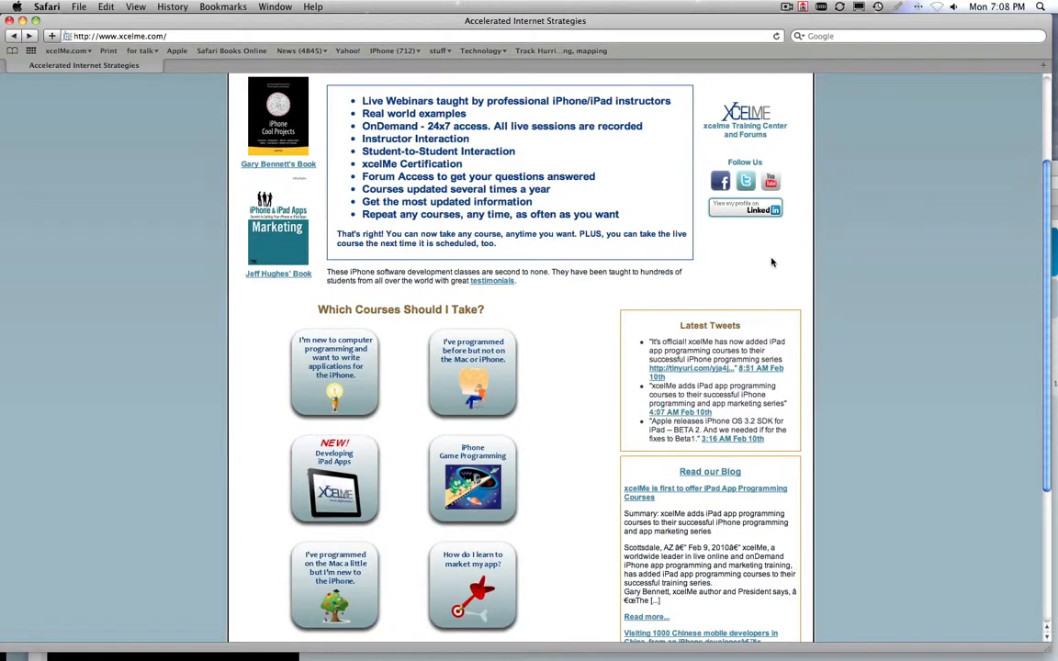
pyautogui.moveTo(764, 206)
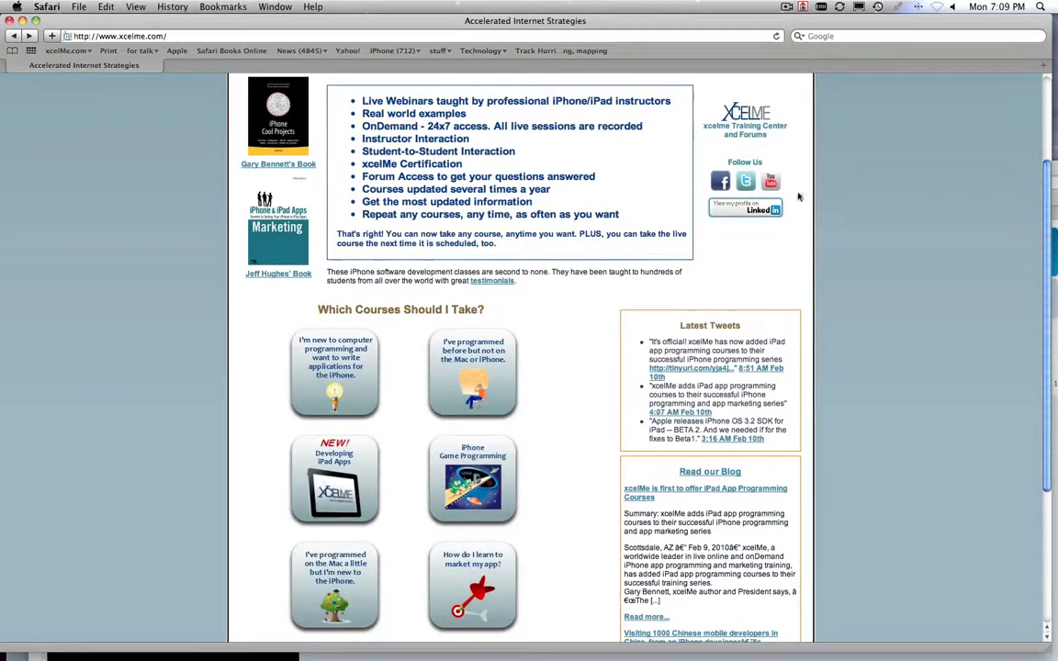
pyautogui.moveTo(788, 243)
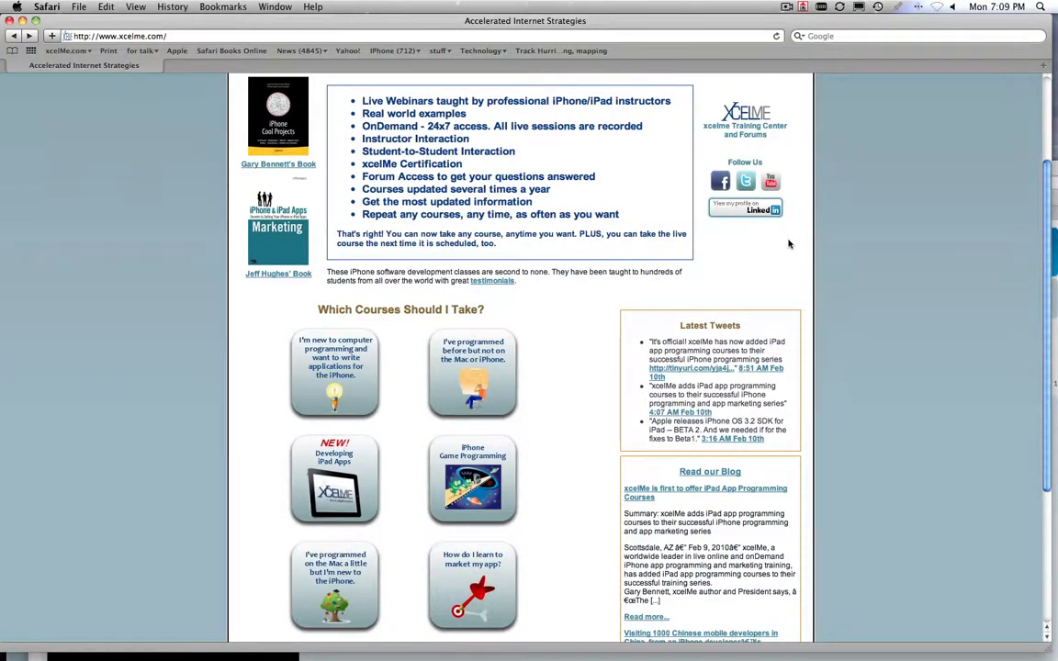
# Scroll the homepage to the 'Which Courses Should I Take?' guide
pyautogui.scroll(-3)
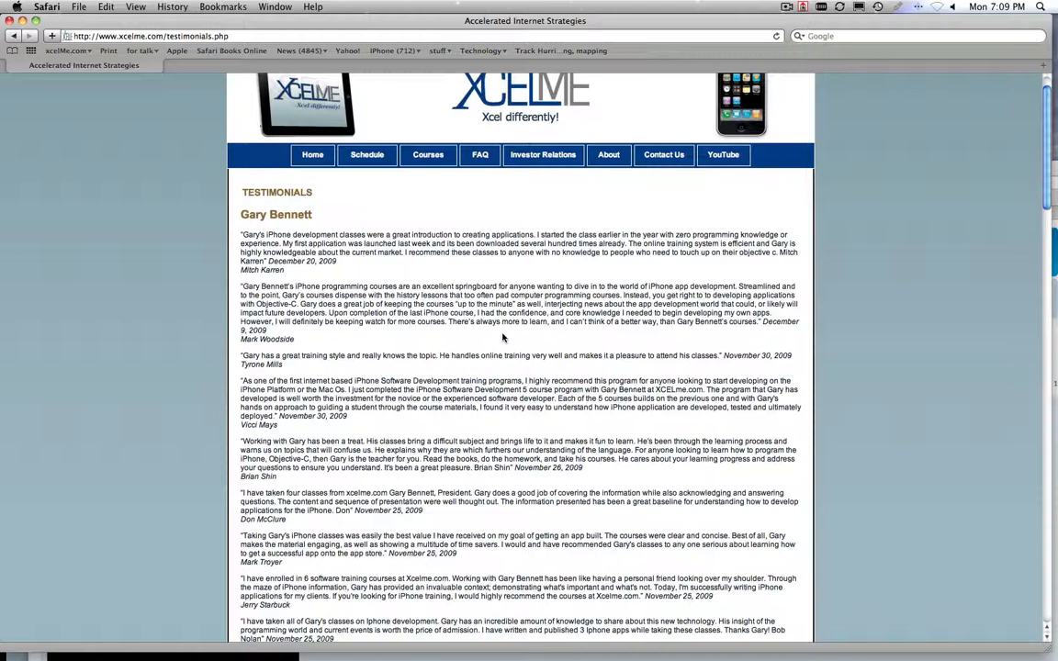
pyautogui.moveTo(631, 197)
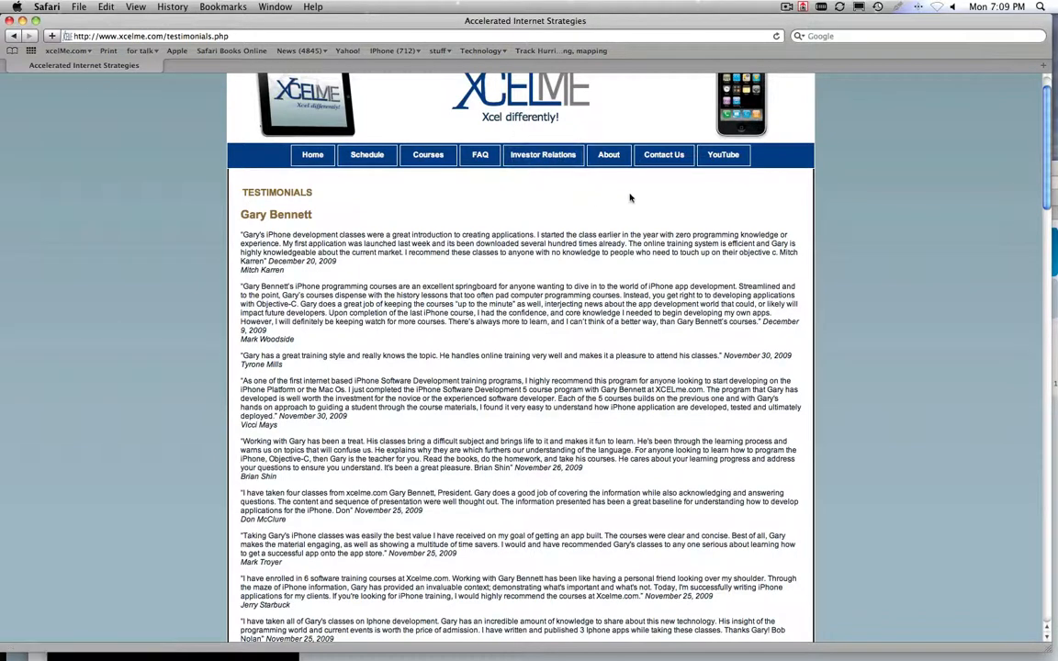
# Navigate Home, then Courses, then the 2010 course Schedule with prices and add-to-cart options
pyautogui.click(313, 154)
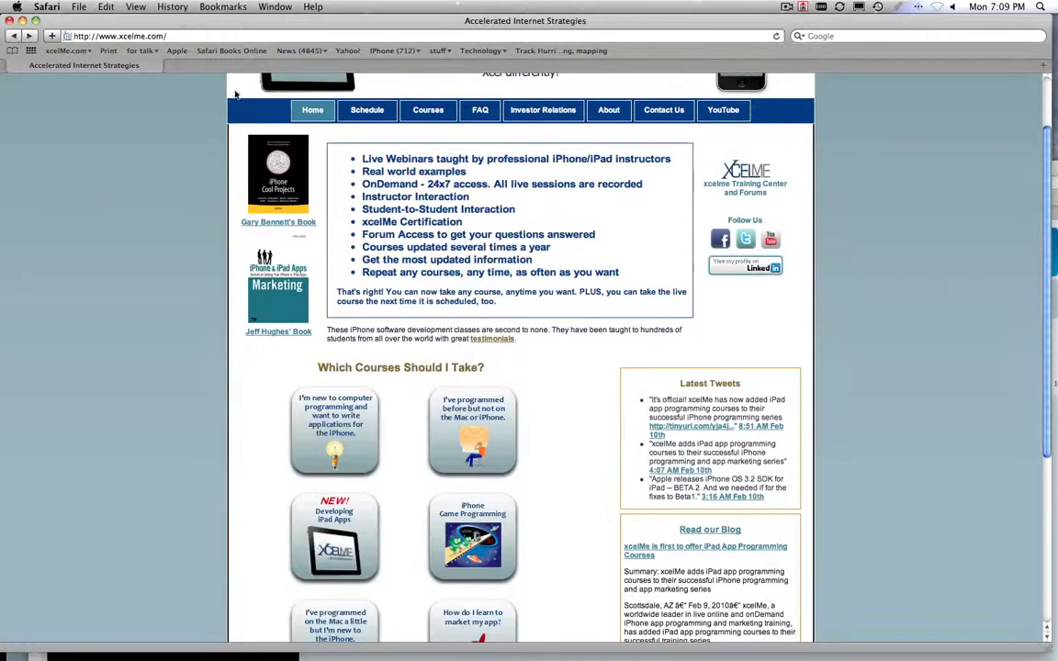
pyautogui.moveTo(433, 126)
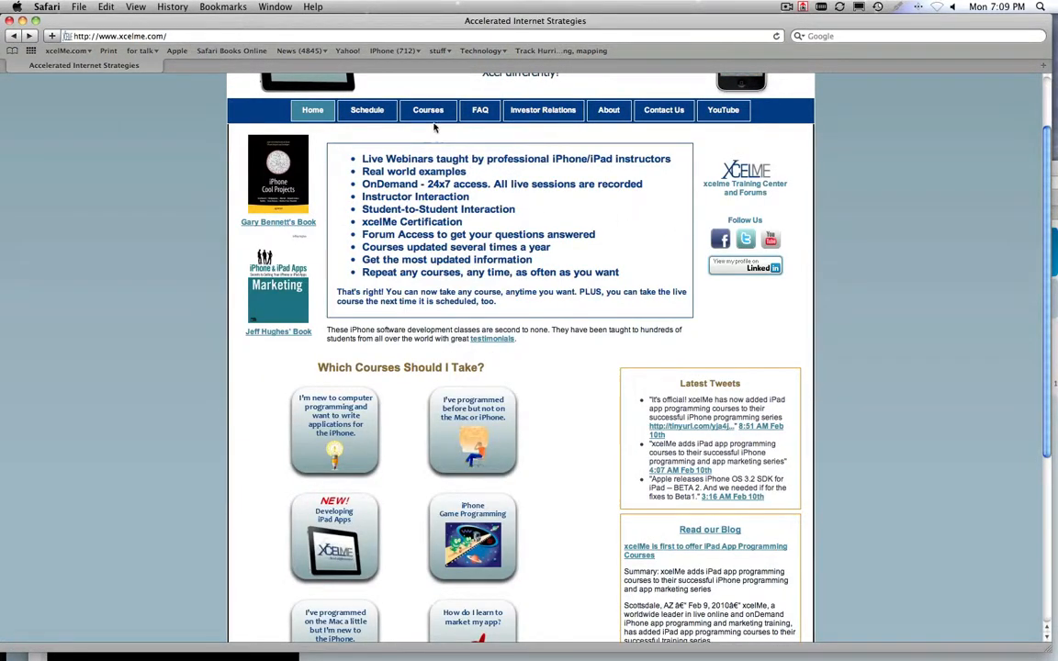
pyautogui.click(428, 110)
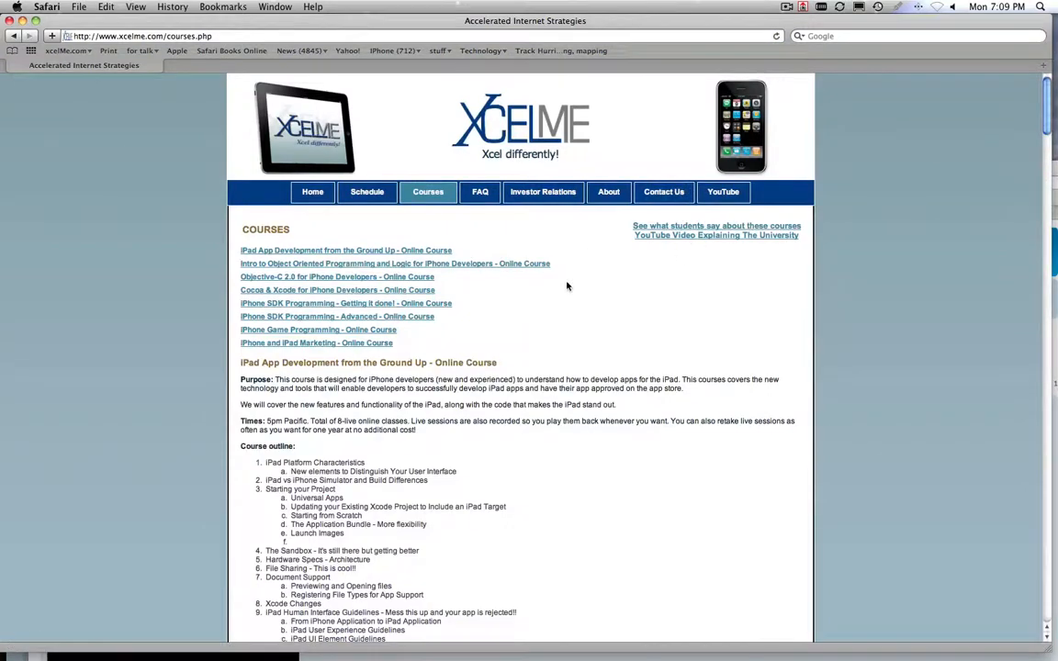
pyautogui.click(368, 193)
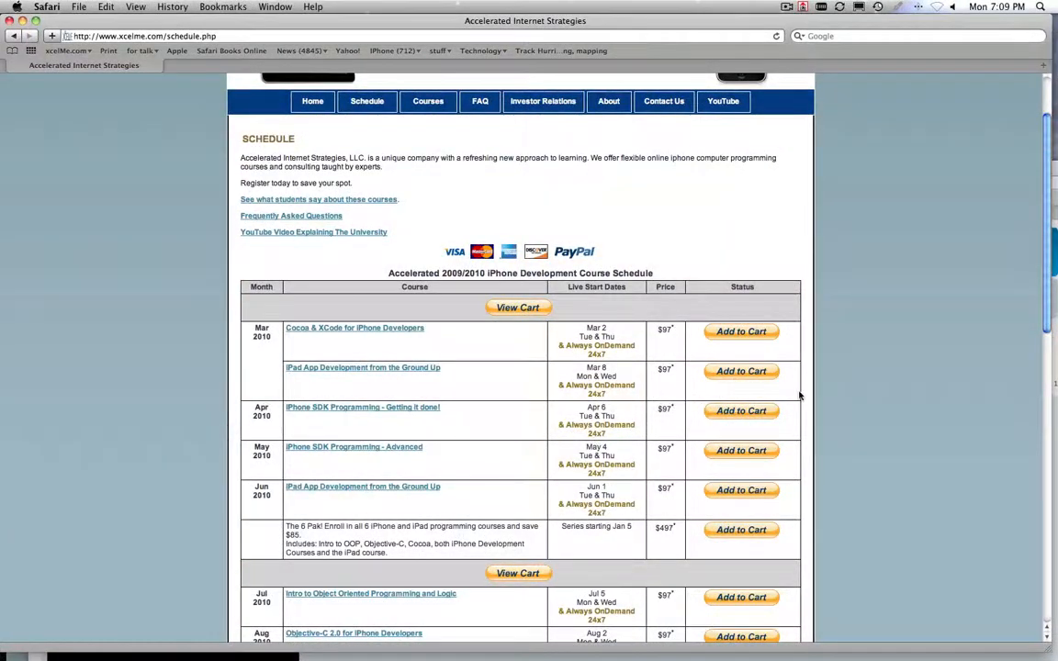
pyautogui.moveTo(786, 439)
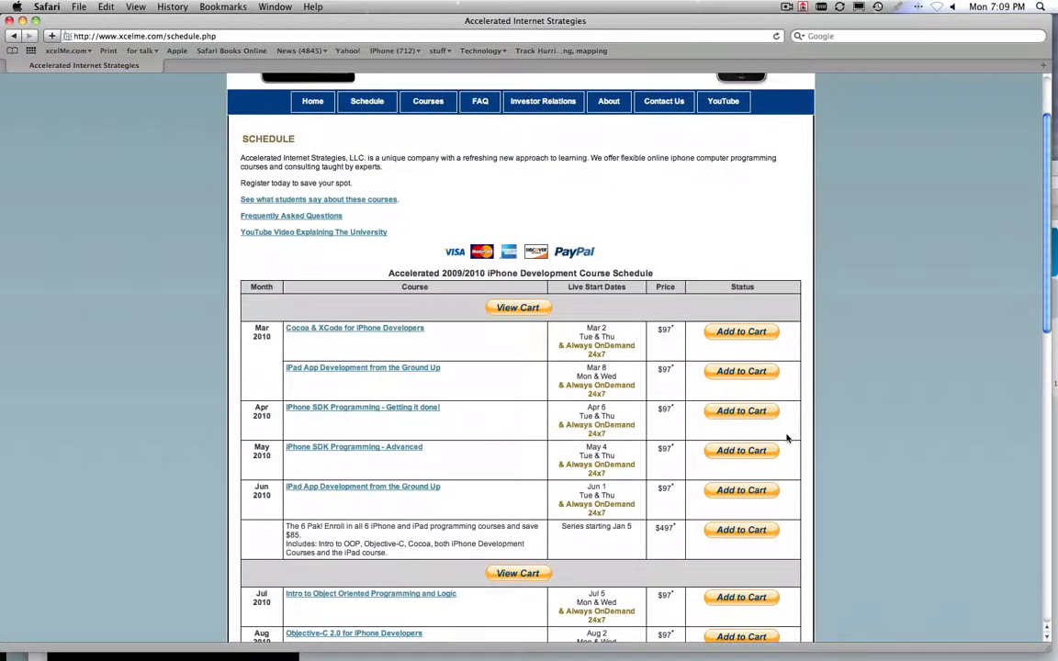
pyautogui.moveTo(809, 419)
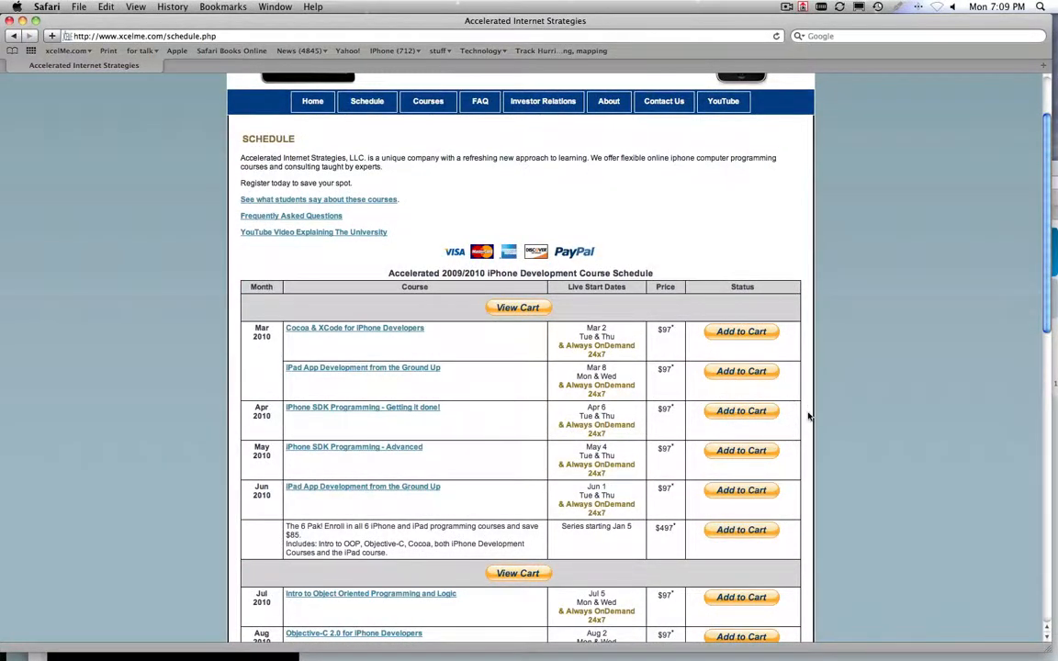
pyautogui.moveTo(762, 419)
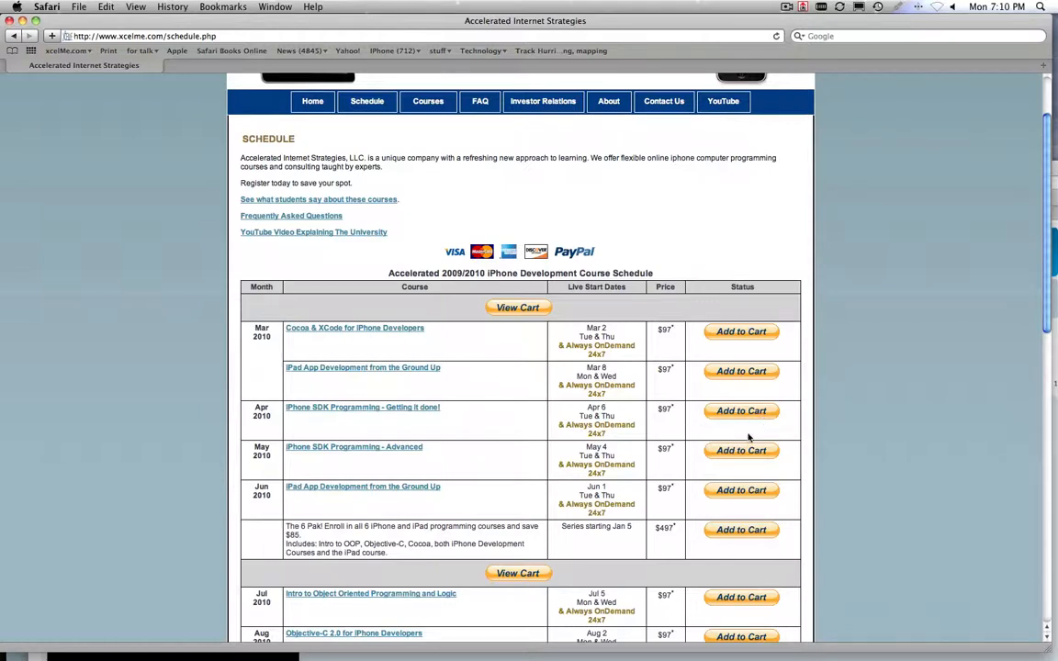
pyautogui.scroll(-3)
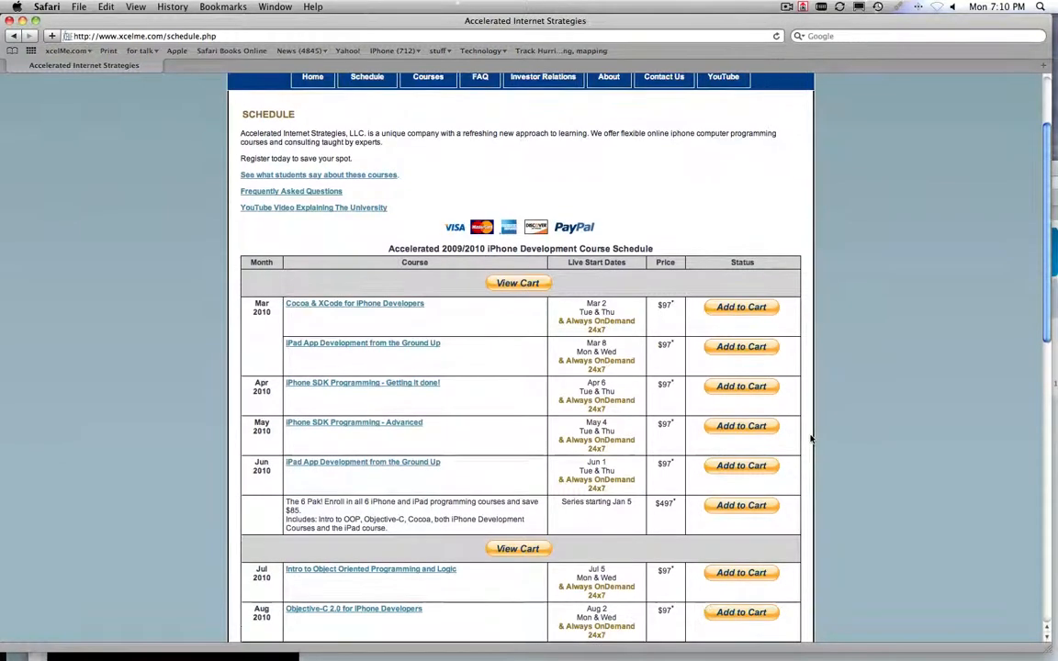
pyautogui.scroll(-3)
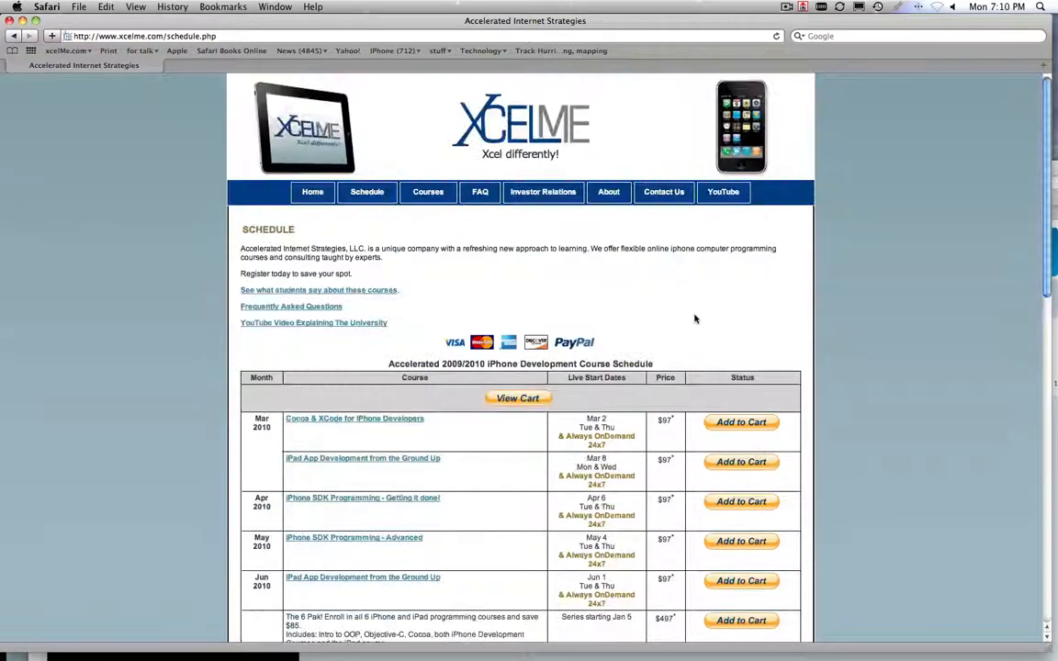
# Visit the Contact Us page with its comment form, then return to the Schedule page
pyautogui.click(665, 193)
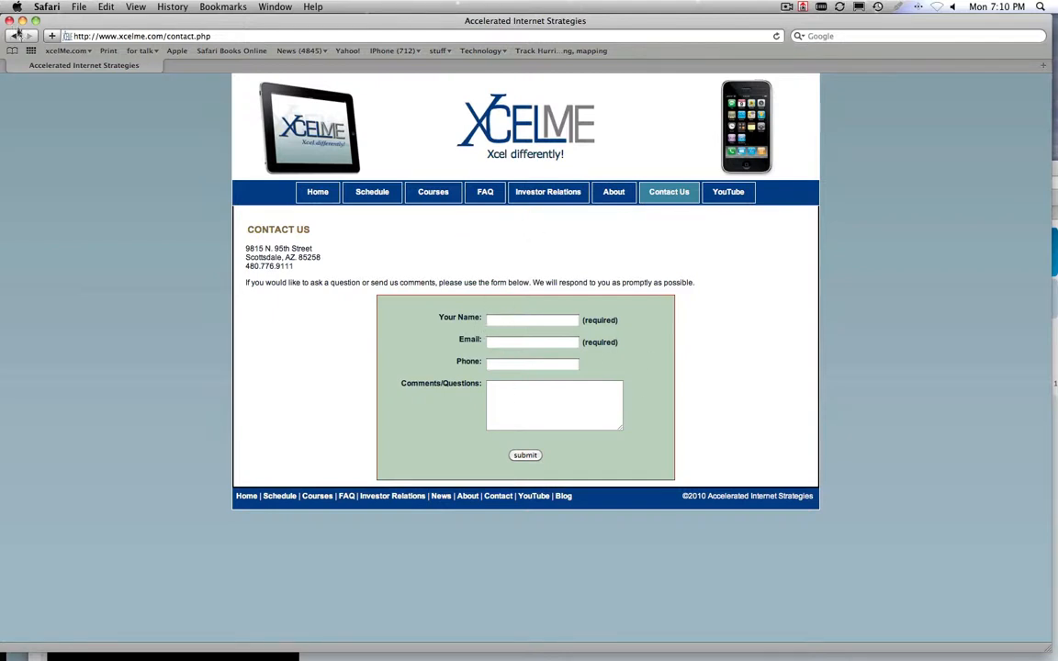
pyautogui.click(368, 193)
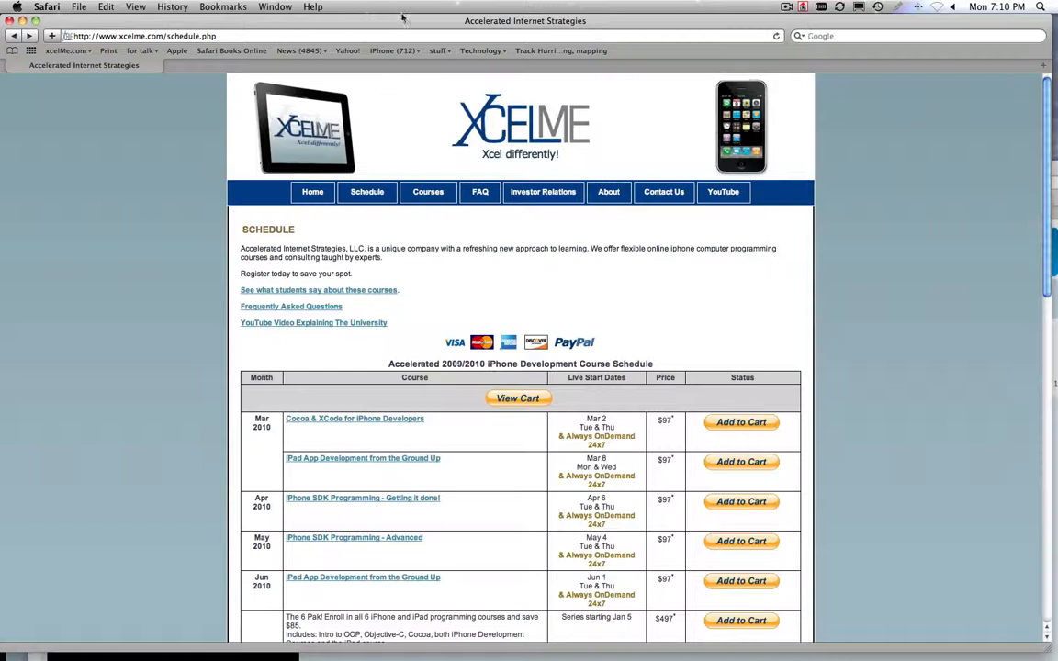
# Browse the July–December 2010 course dates and prices, then return to the top of the schedule
pyautogui.scroll(-3)
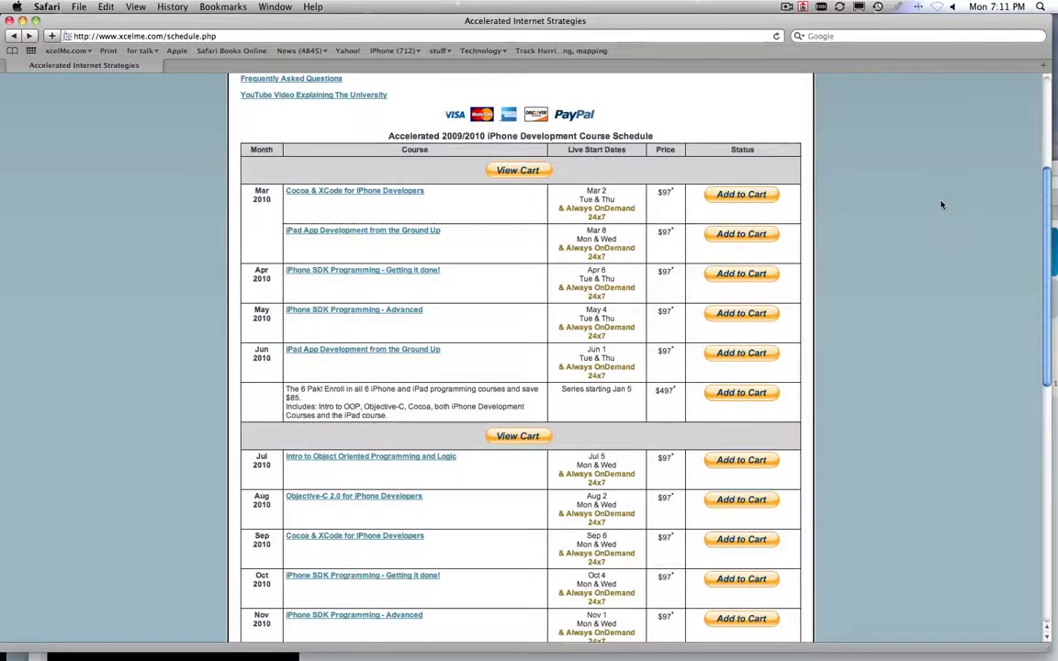
pyautogui.scroll(-3)
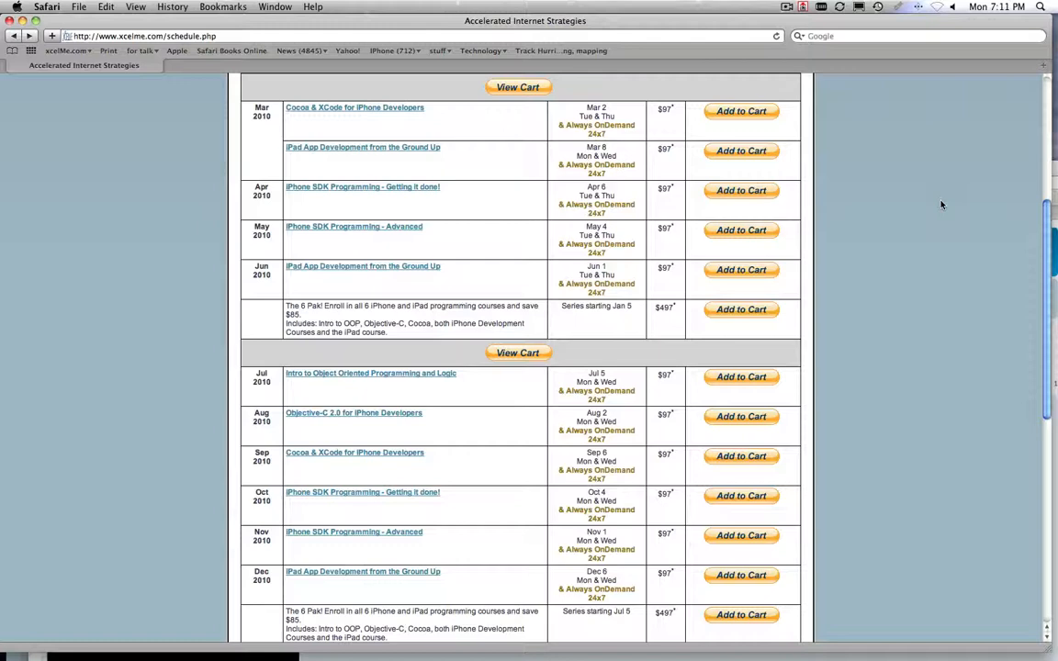
pyautogui.scroll(-3)
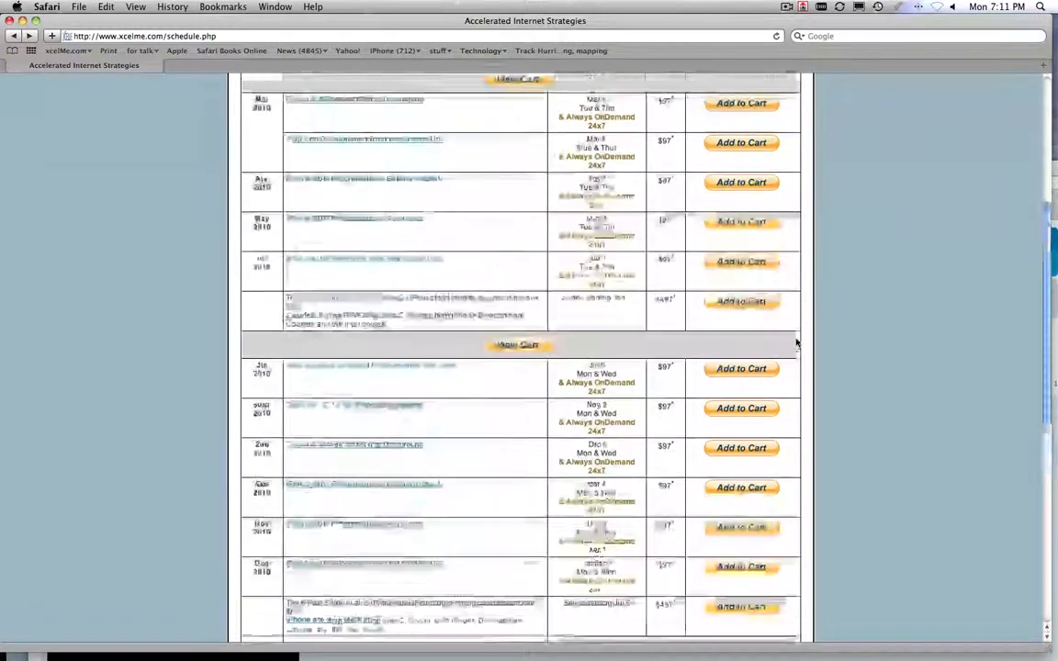
pyautogui.scroll(3)
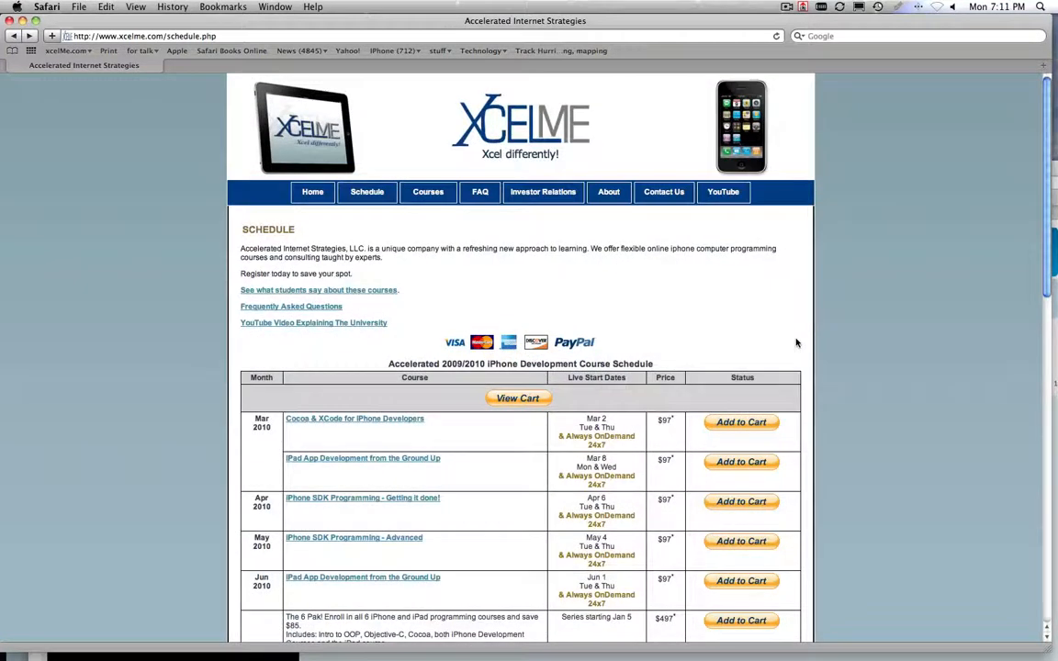